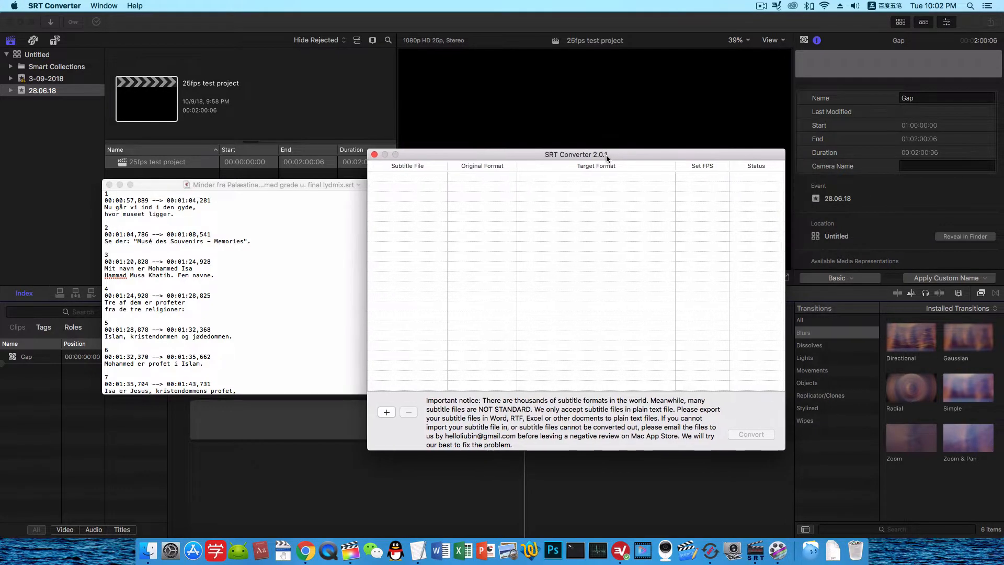
{"action": "mouse_move", "coordinate": [833, 553]}
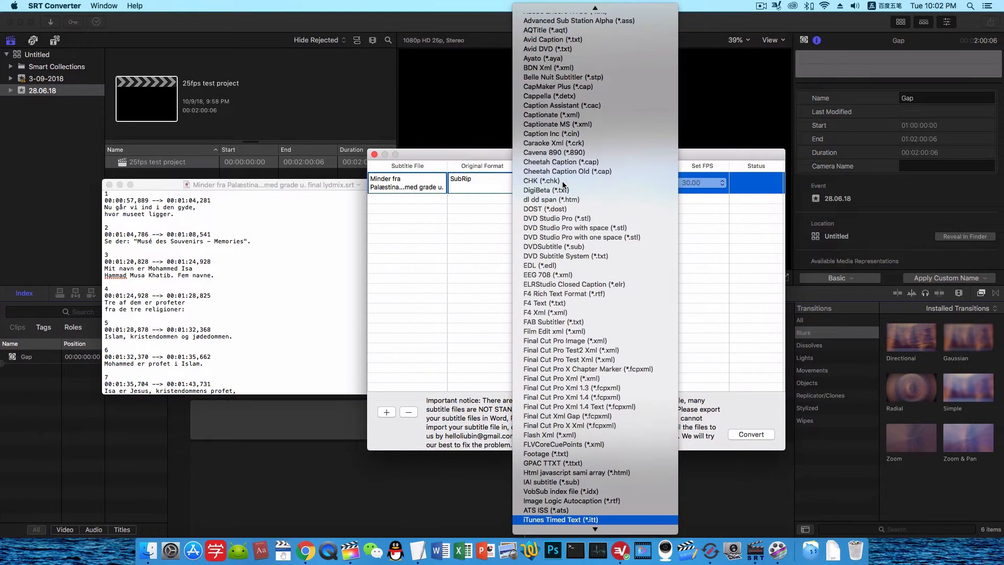
Set SRT Converter's target format to iTunes Timed Text (*.itt) at 25.00 fps.
{"action": "scroll", "scroll_direction": "down", "scroll_amount": 3}
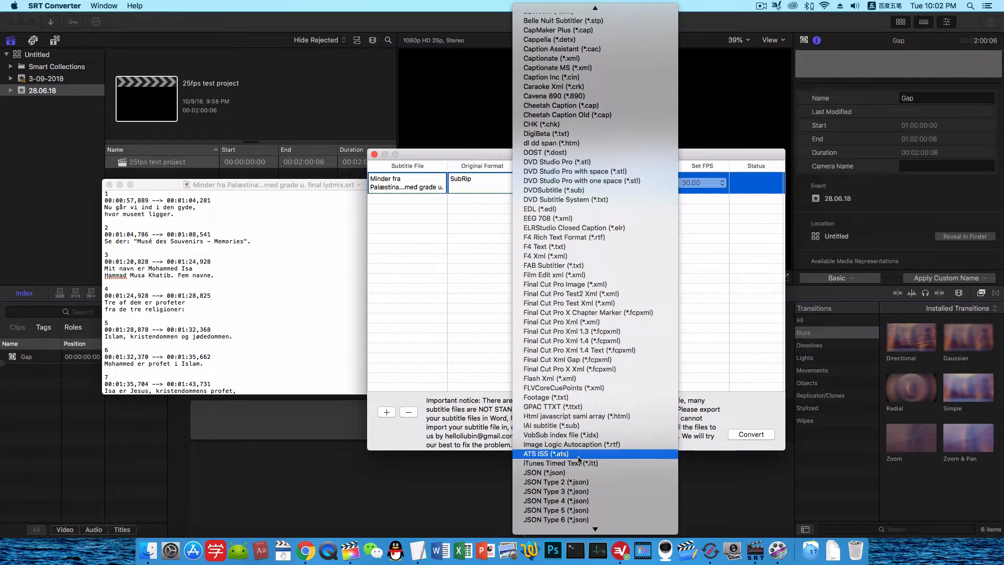
{"action": "left_click", "coordinate": [557, 462]}
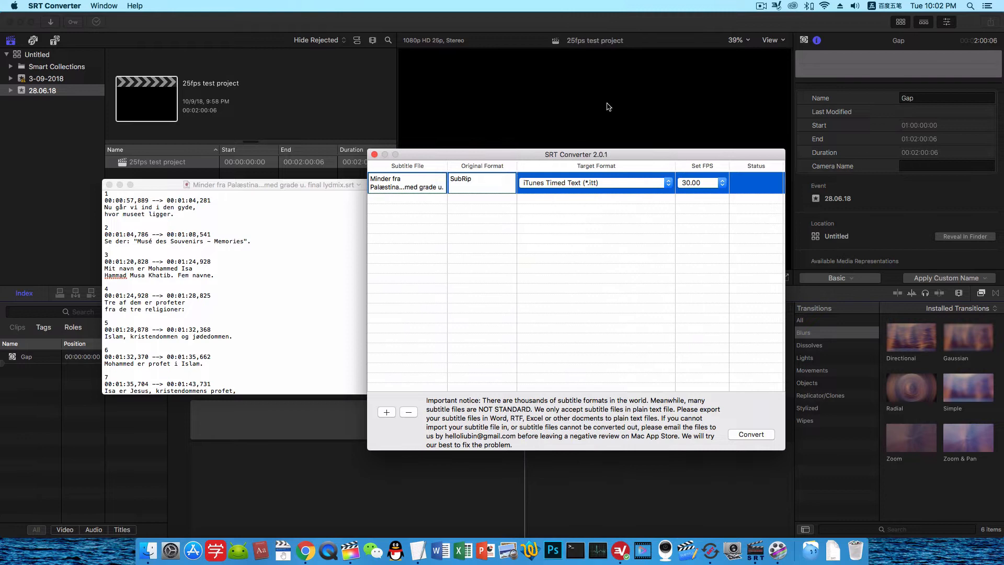
{"action": "mouse_move", "coordinate": [621, 158]}
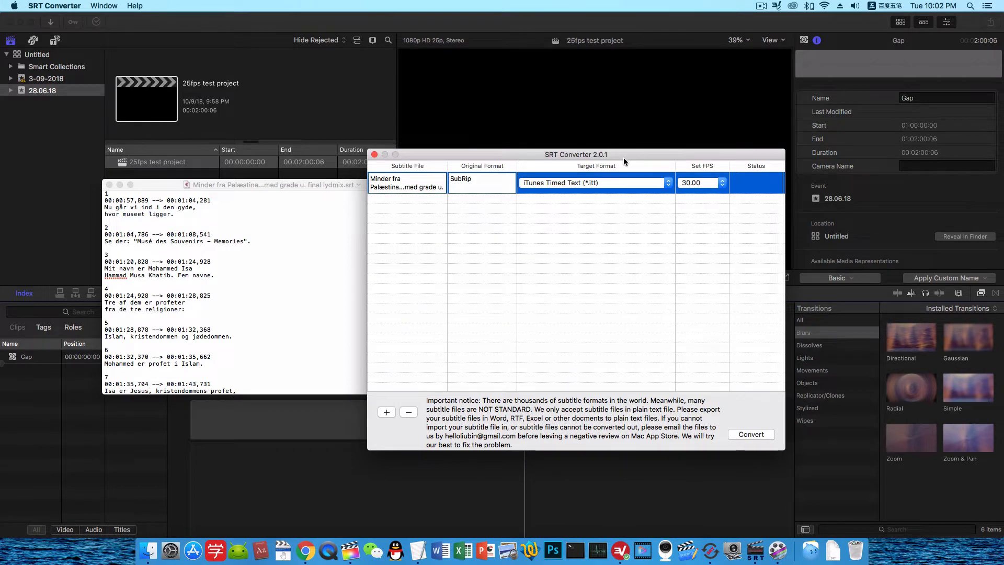
{"action": "left_click", "coordinate": [722, 182]}
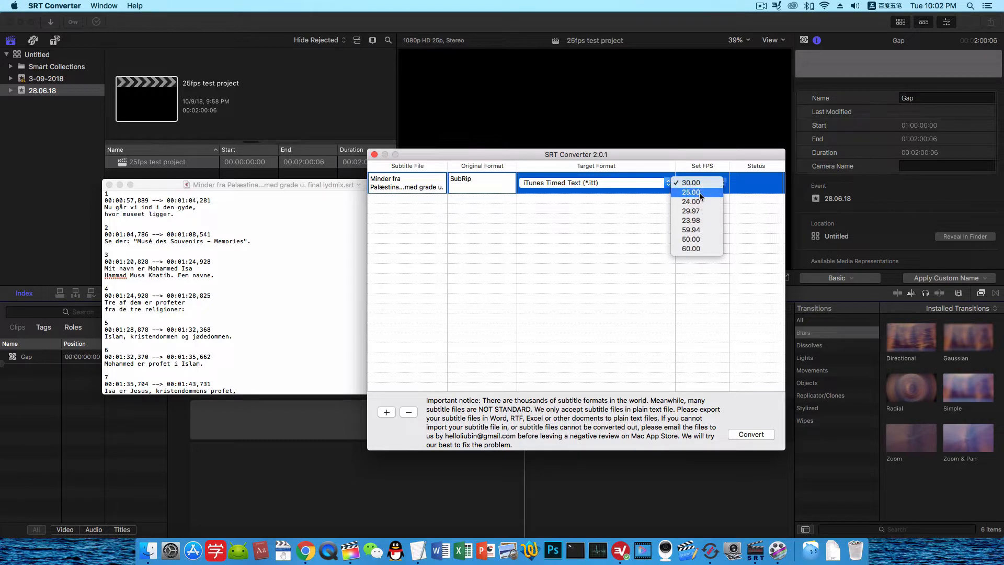
{"action": "left_click", "coordinate": [691, 192]}
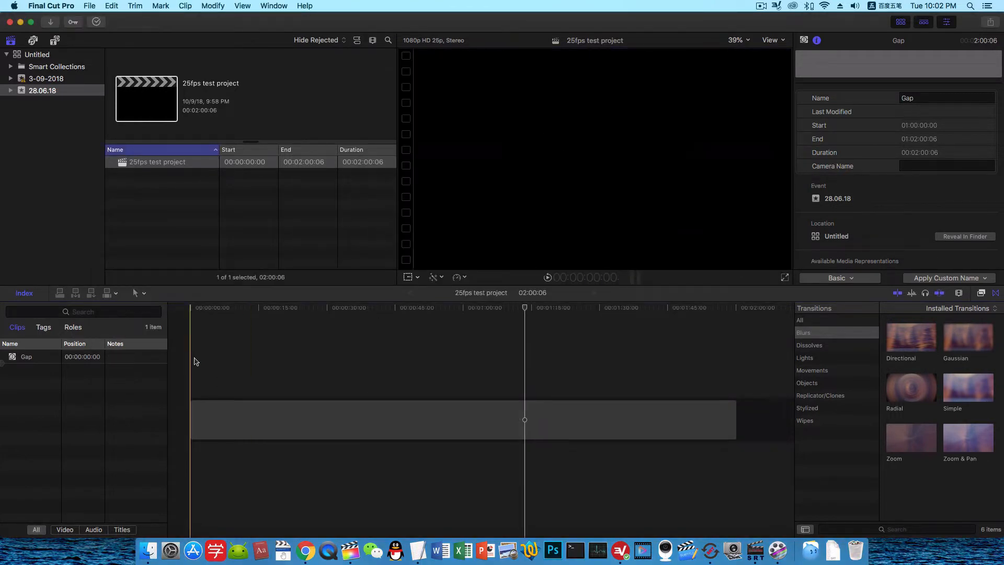
Import the converted .itt file from the Desktop as captions, accepting the duration warning.
{"action": "left_click", "coordinate": [89, 6]}
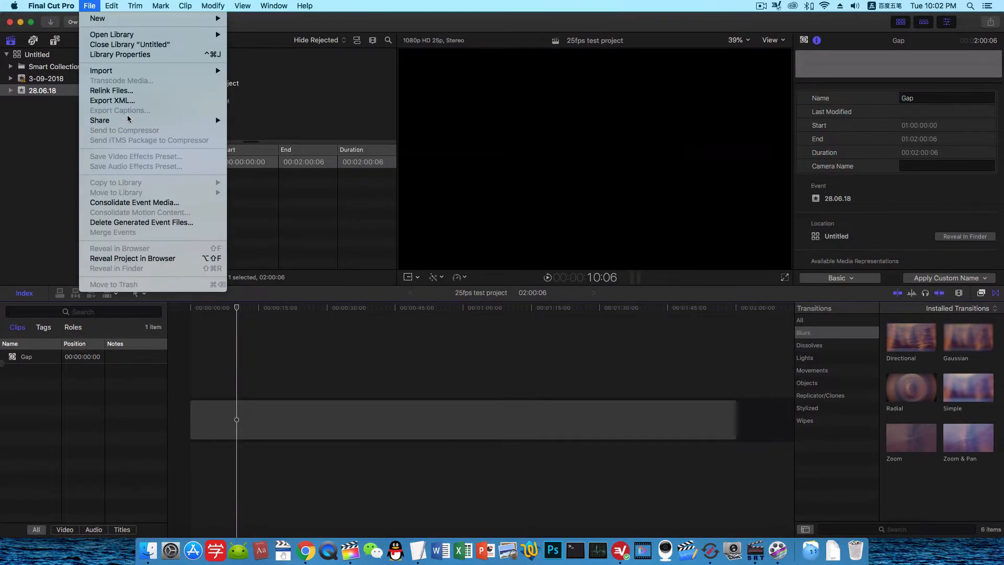
{"action": "mouse_move", "coordinate": [112, 100]}
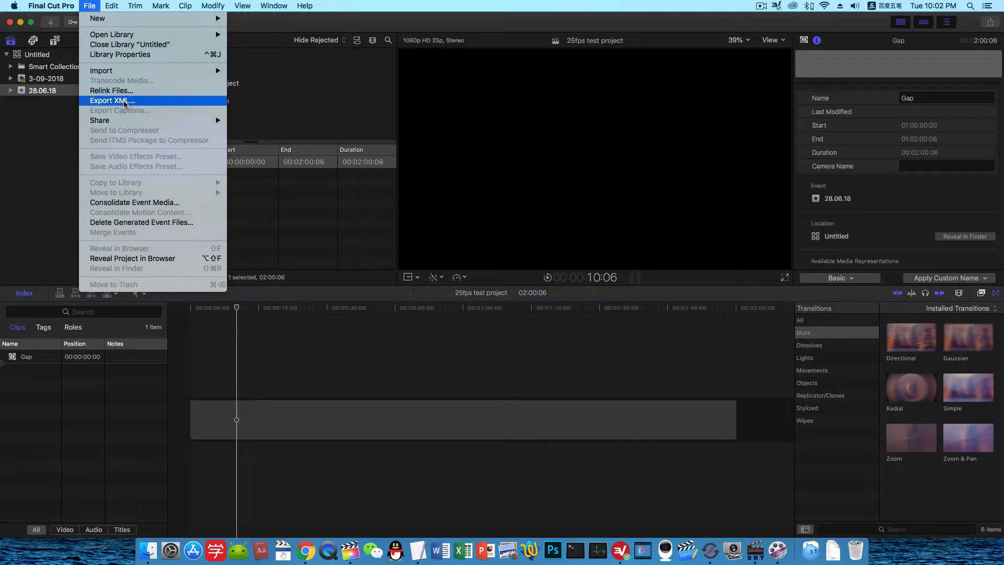
{"action": "mouse_move", "coordinate": [101, 70]}
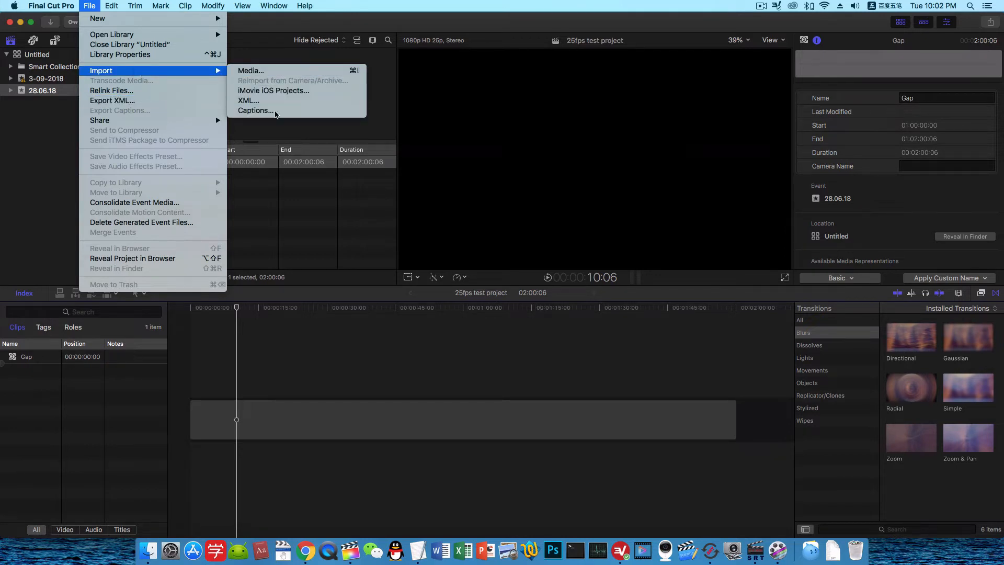
{"action": "left_click", "coordinate": [256, 110]}
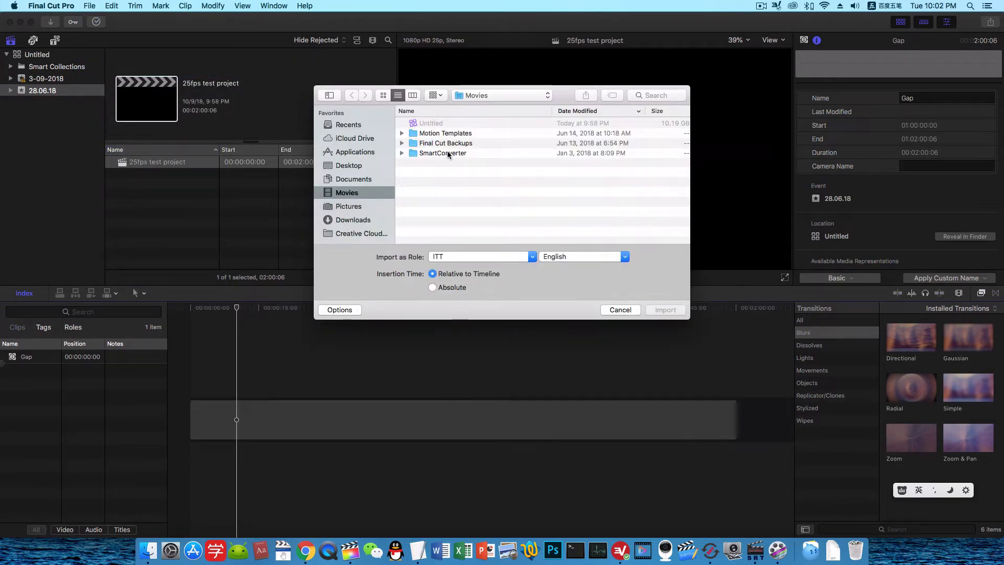
{"action": "left_click", "coordinate": [349, 165]}
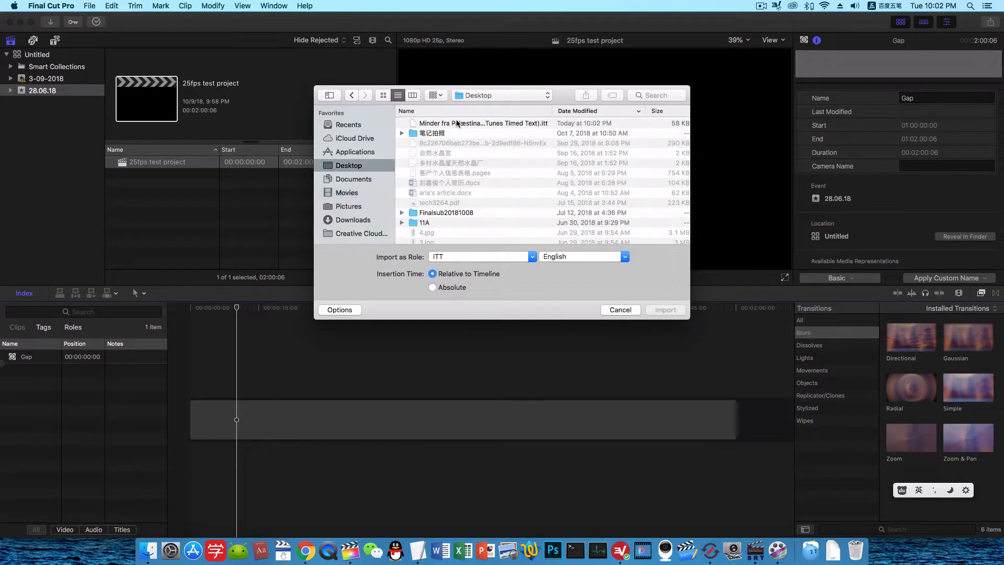
{"action": "left_click", "coordinate": [483, 123]}
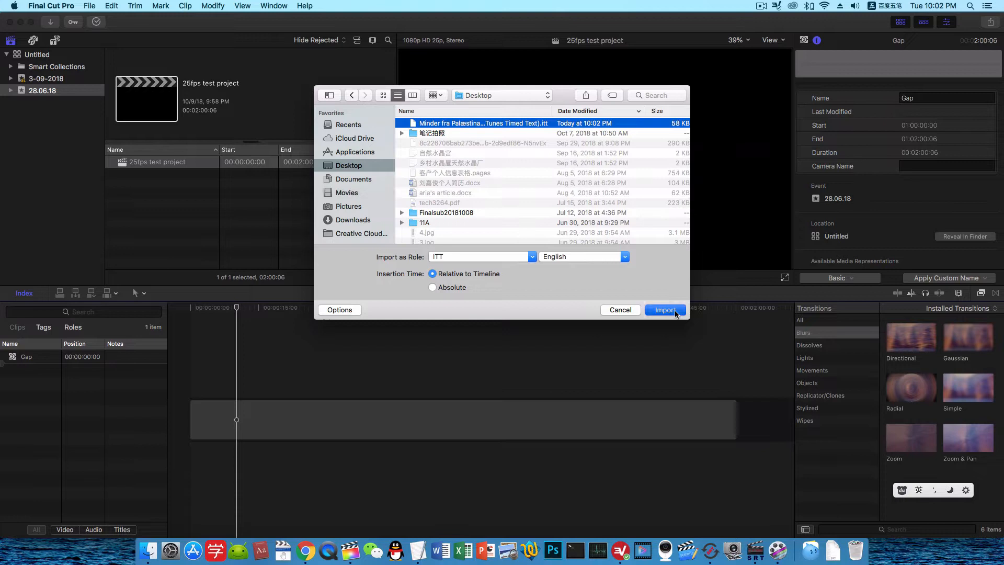
{"action": "left_click", "coordinate": [664, 310]}
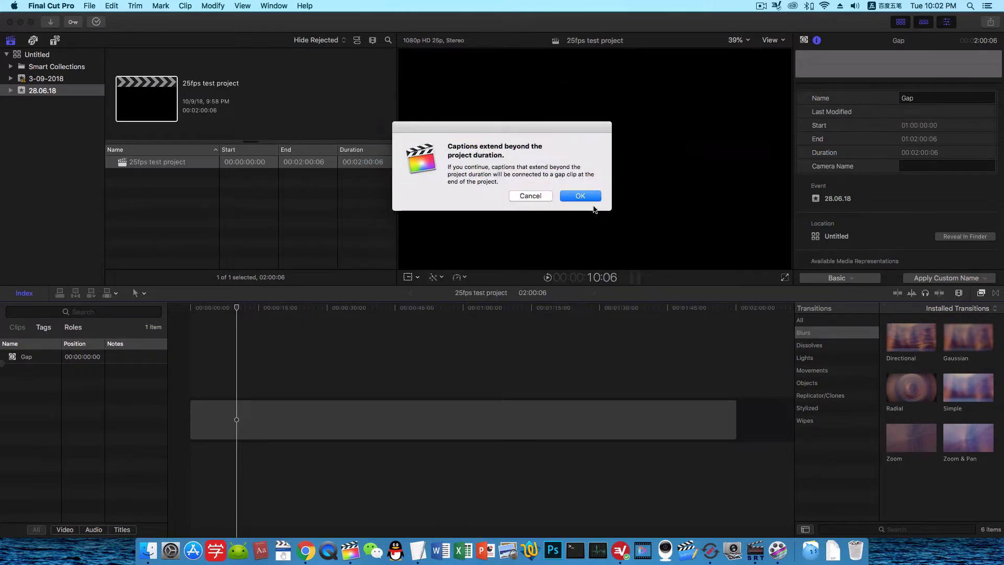
{"action": "left_click", "coordinate": [579, 196]}
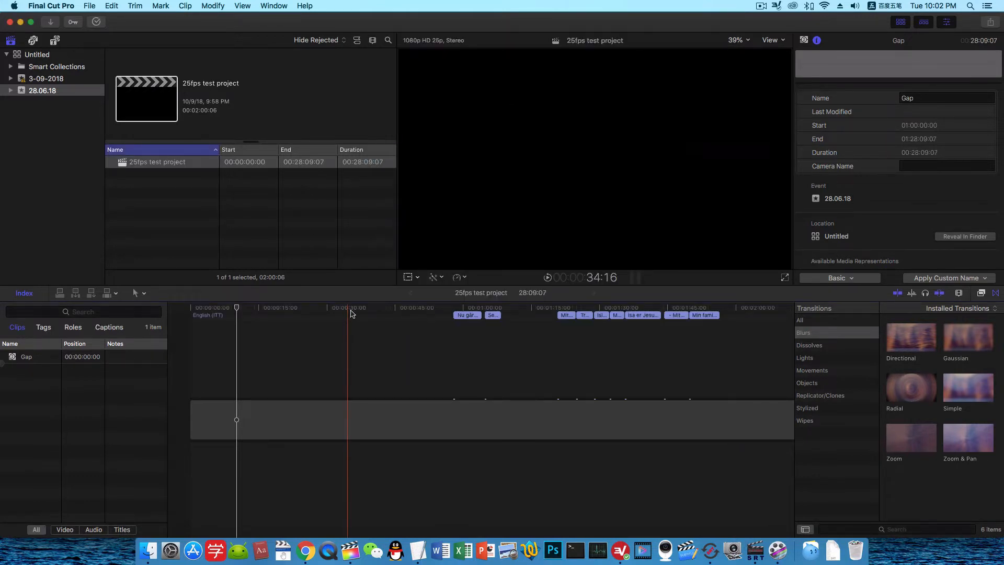
Select the gap clip, list the 185 captions in the Timeline Index, then show roles.
{"action": "left_click", "coordinate": [557, 307]}
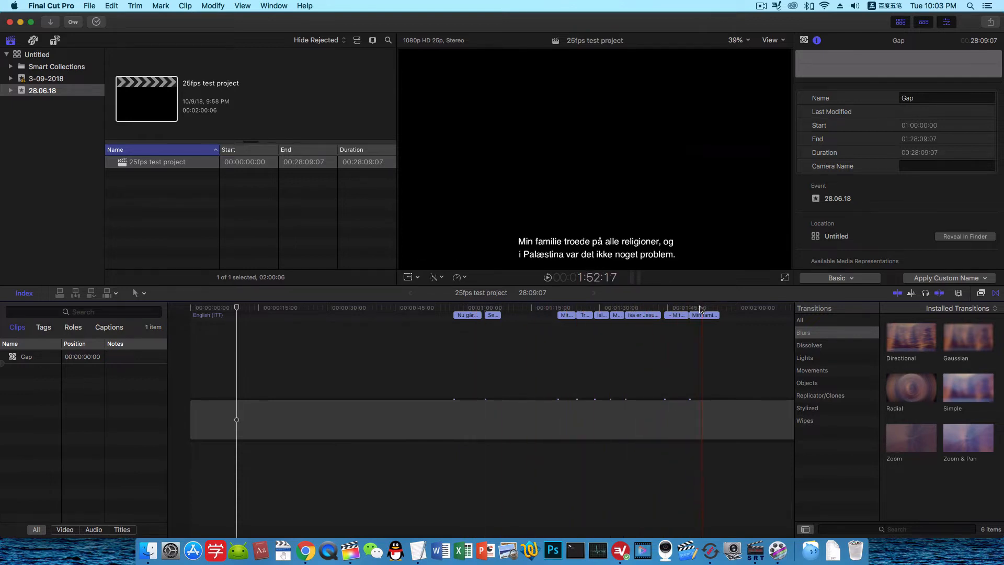
{"action": "left_click", "coordinate": [466, 307]}
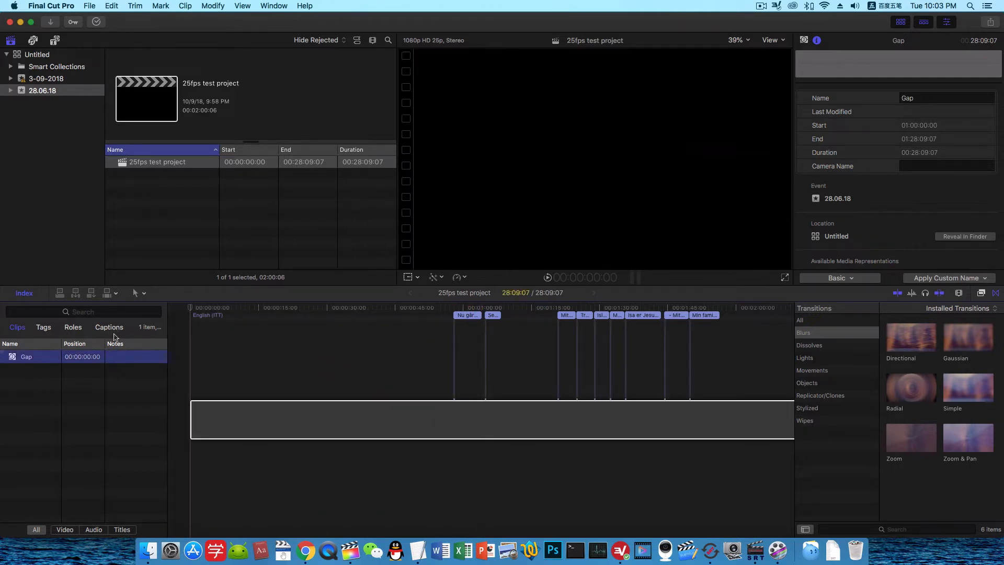
{"action": "left_click", "coordinate": [109, 327]}
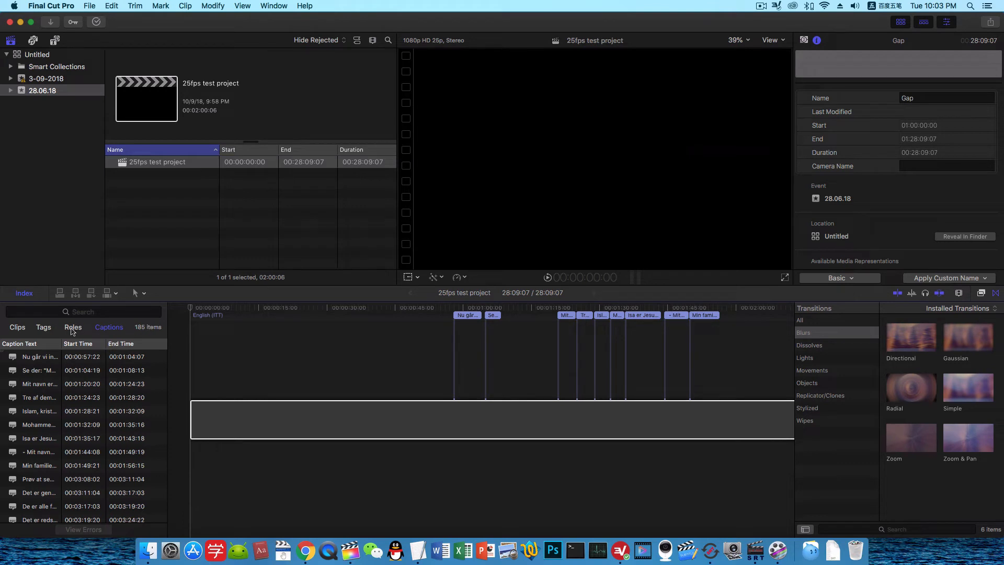
{"action": "left_click", "coordinate": [72, 328]}
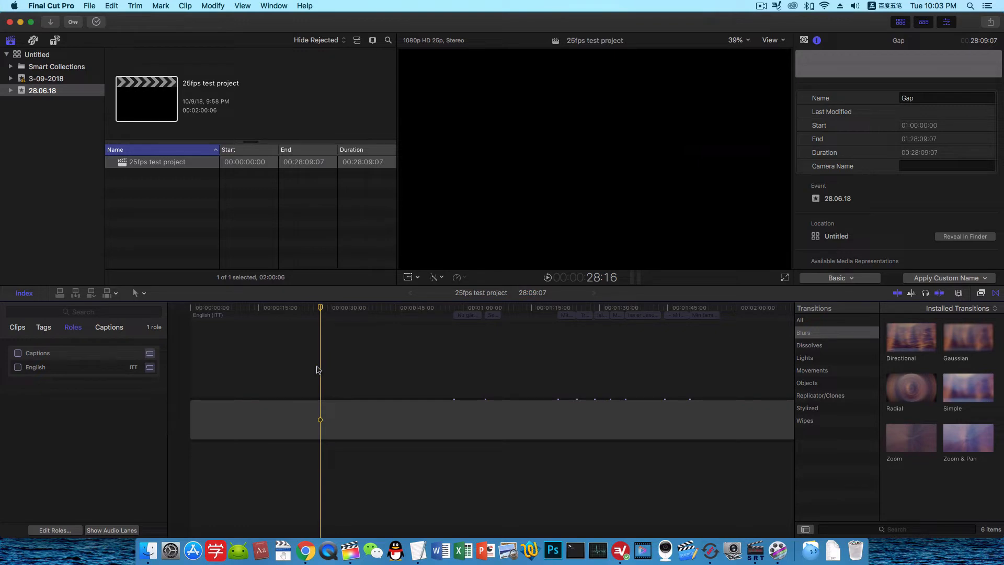
{"action": "mouse_move", "coordinate": [754, 551]}
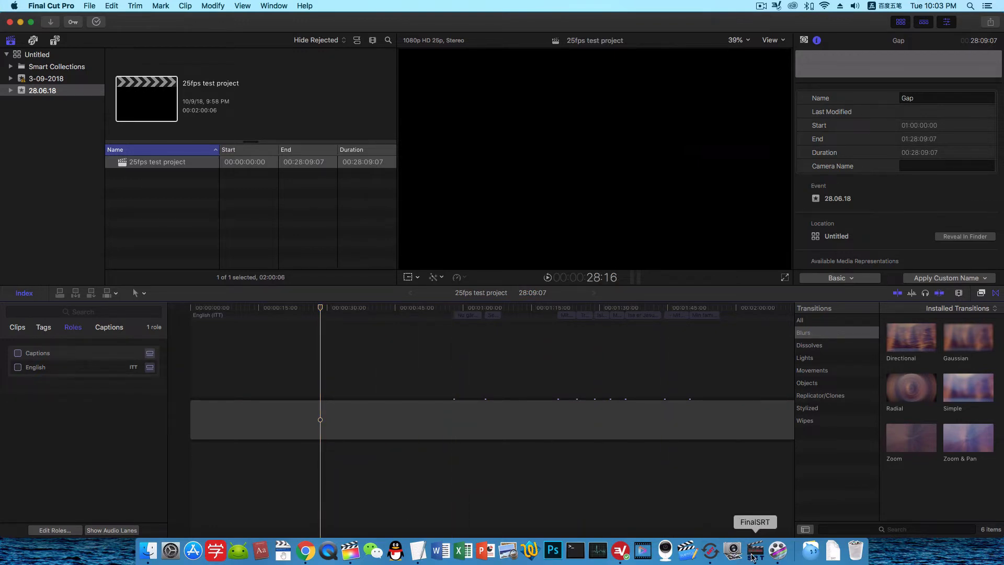
{"action": "left_click", "coordinate": [754, 550]}
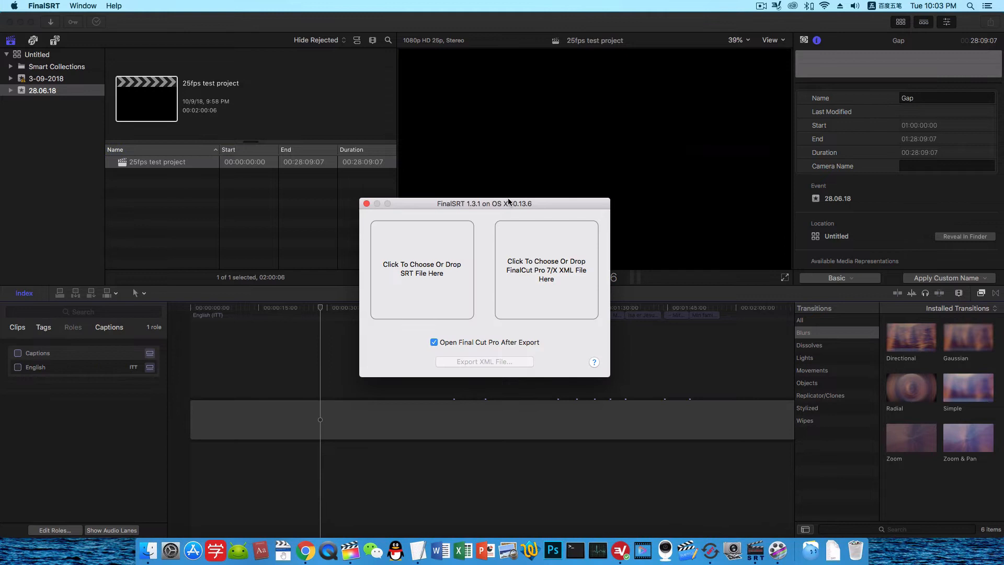
{"action": "mouse_move", "coordinate": [490, 213]}
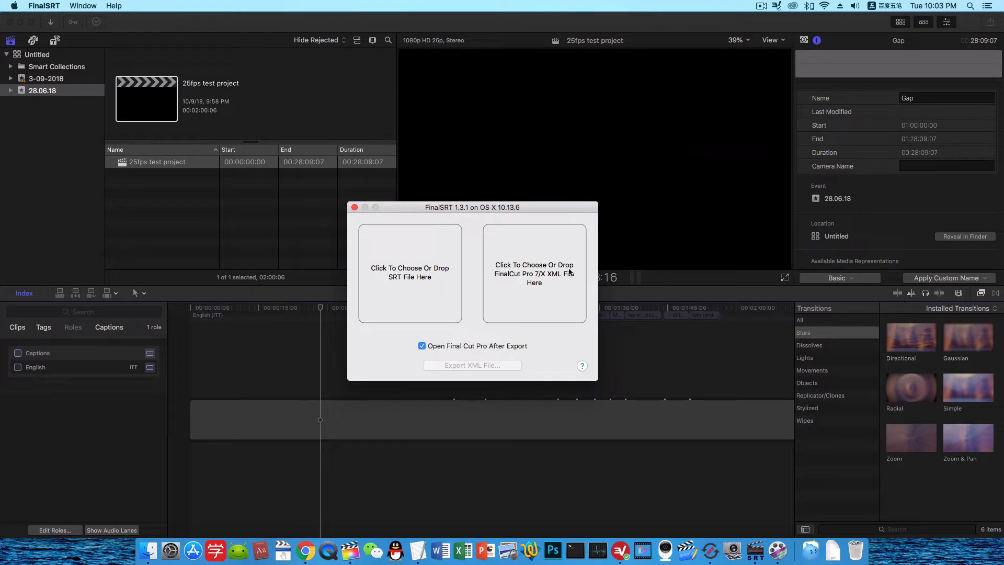
{"action": "mouse_move", "coordinate": [575, 274]}
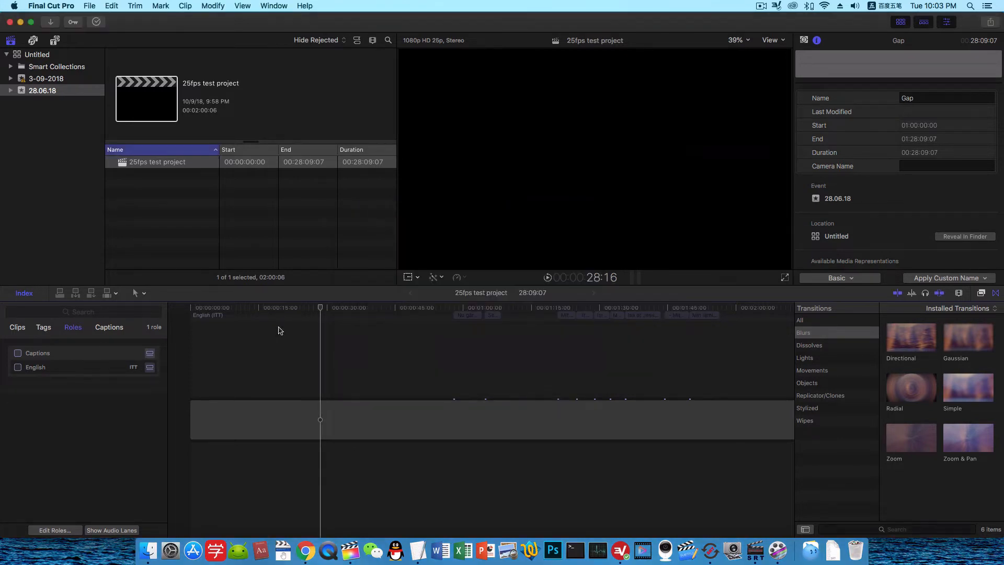
Search titles for 'bas' and connect the Basic Title near the project start.
{"action": "left_click", "coordinate": [265, 308]}
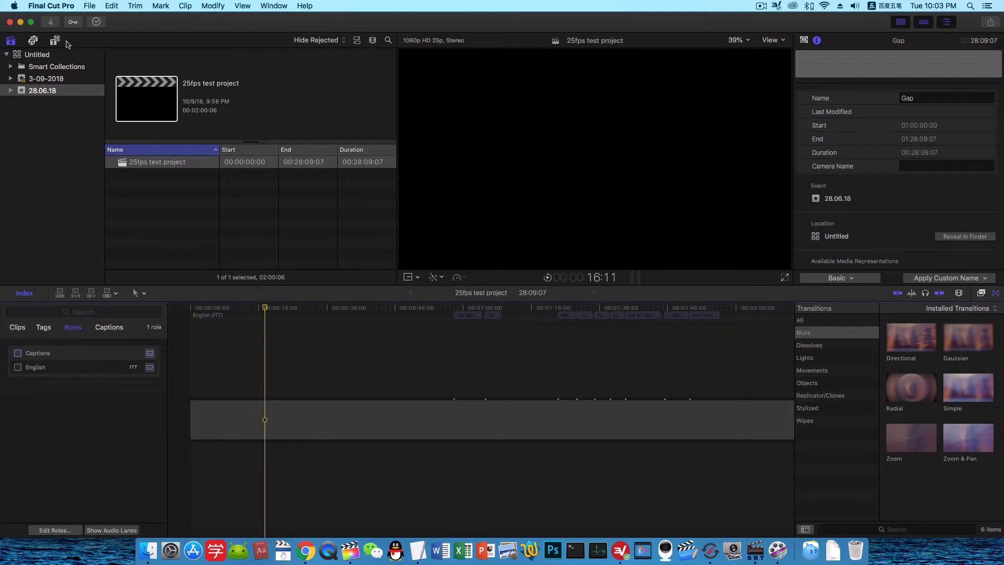
{"action": "left_click", "coordinate": [54, 40]}
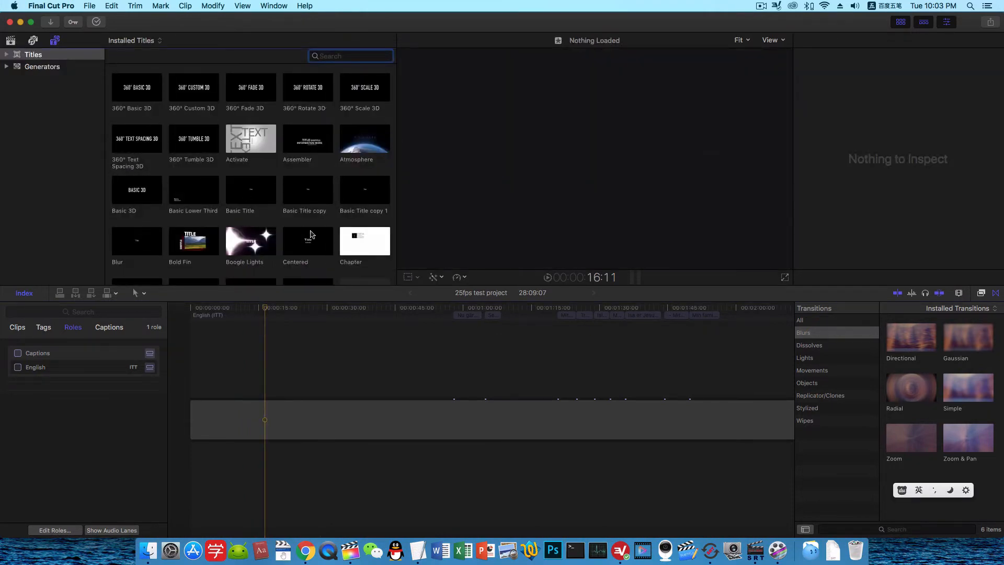
{"action": "mouse_move", "coordinate": [329, 77]}
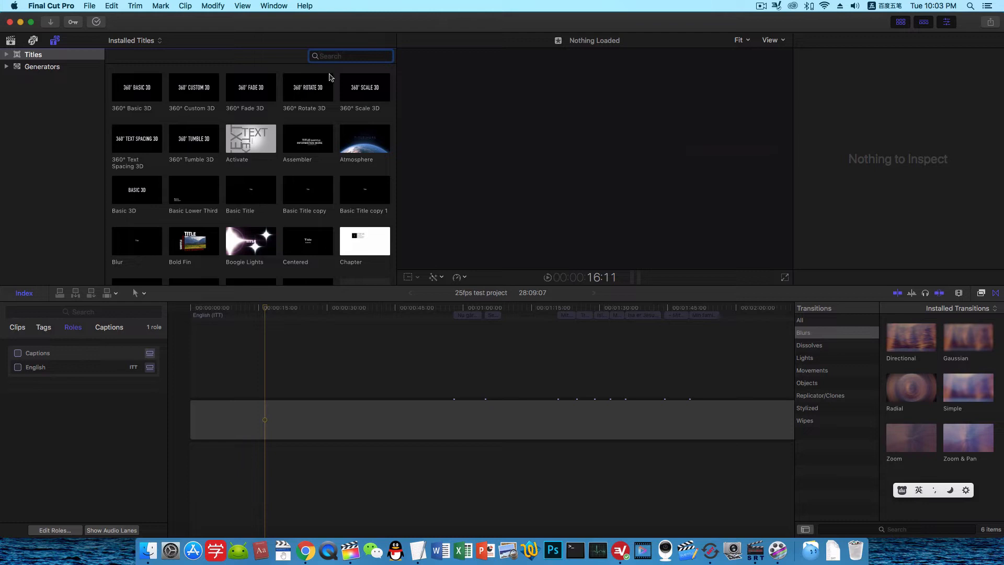
{"action": "type", "text": "bas"}
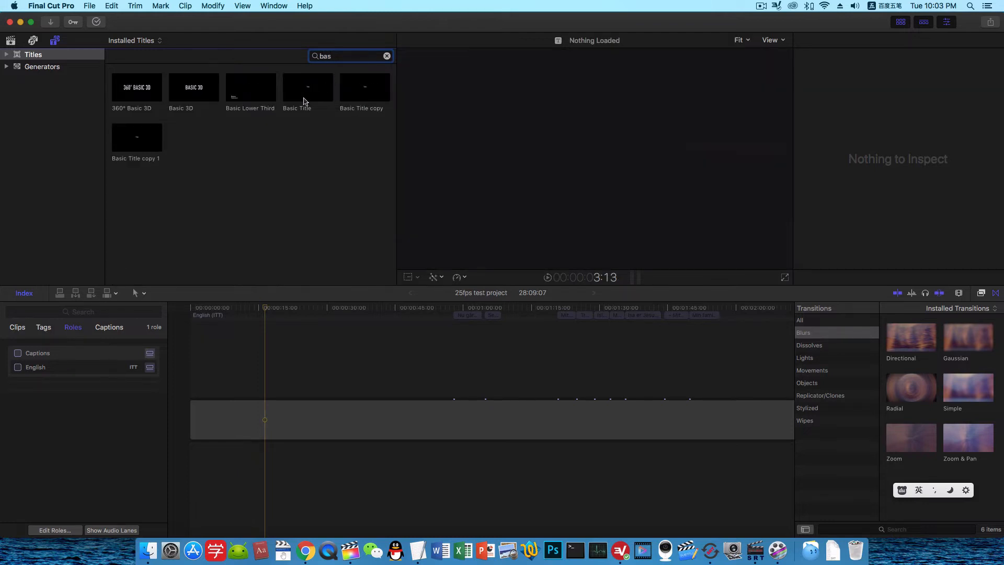
{"action": "left_click", "coordinate": [308, 86]}
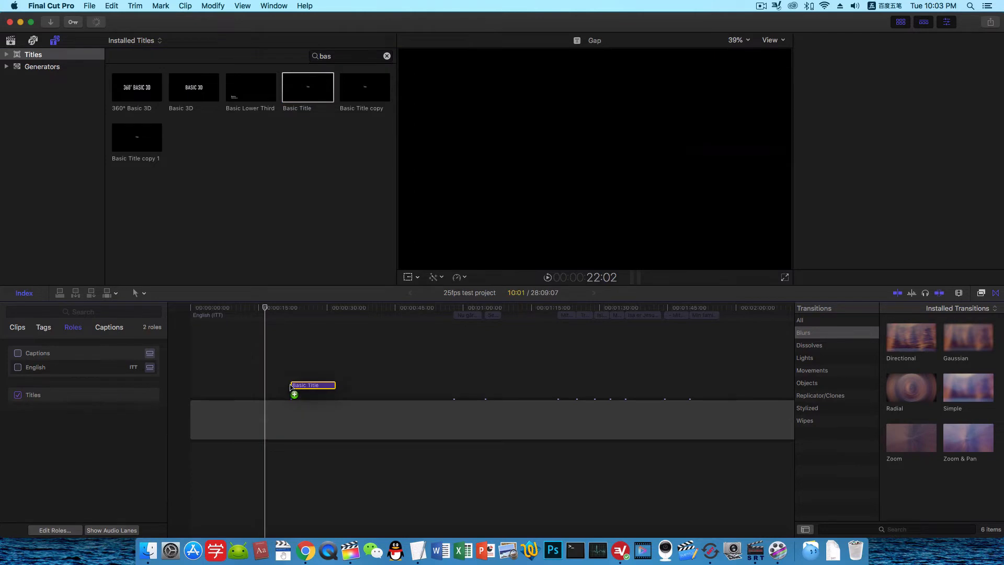
{"action": "left_click", "coordinate": [312, 391]}
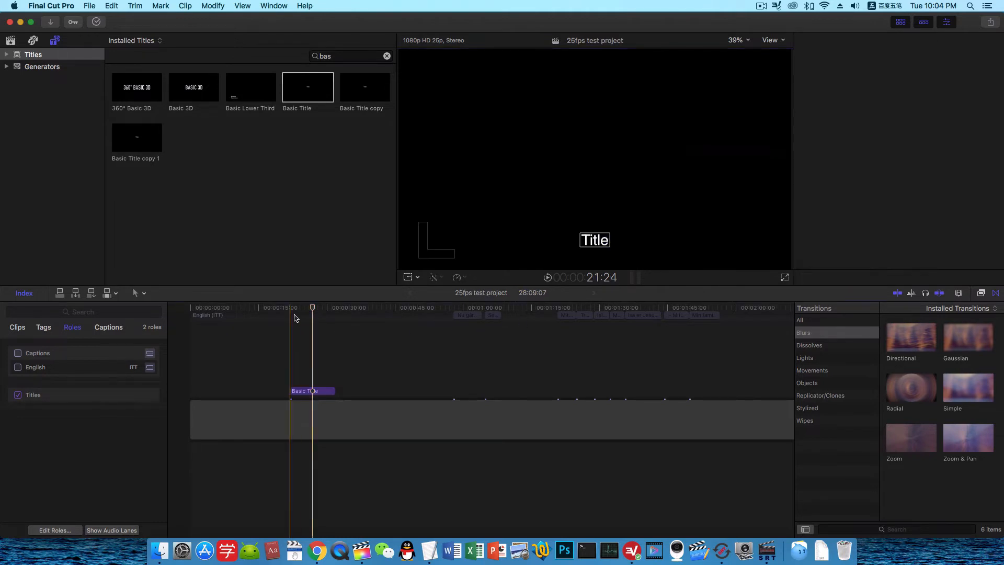
Select the Basic Title clip in the Inspector and show the library's 25fps test project.
{"action": "left_click", "coordinate": [312, 390]}
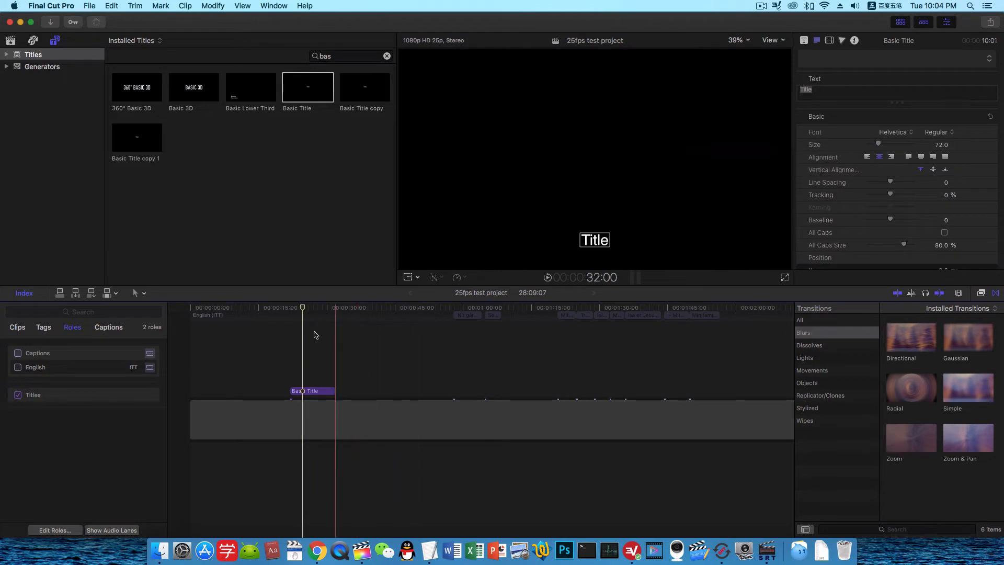
{"action": "left_click", "coordinate": [89, 6]}
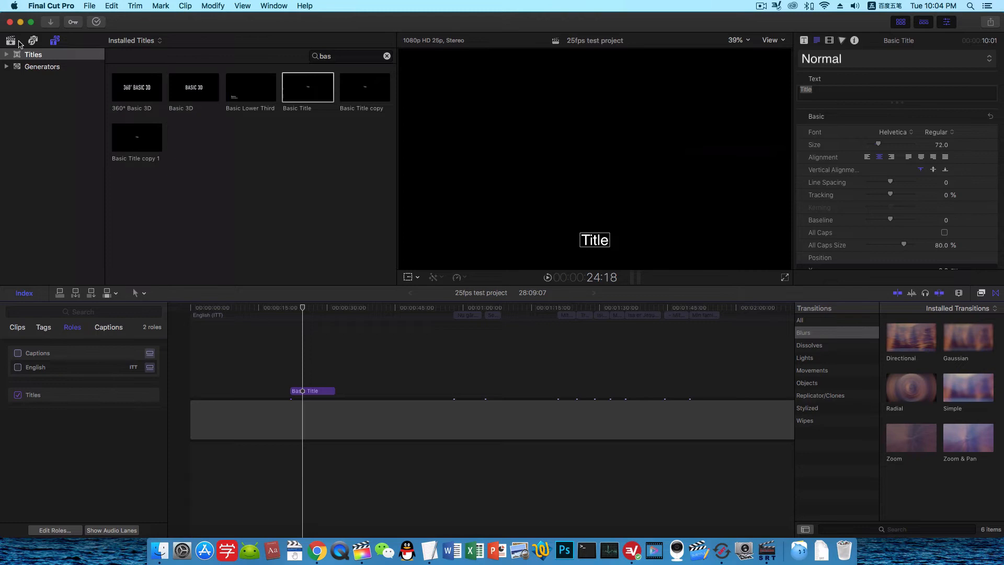
{"action": "left_click", "coordinate": [11, 40]}
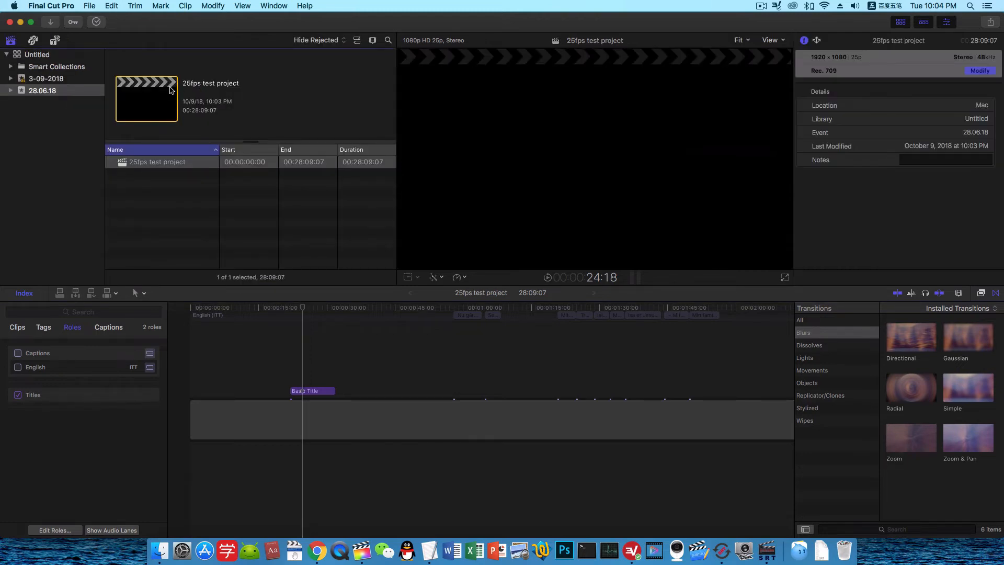
{"action": "mouse_move", "coordinate": [821, 63]}
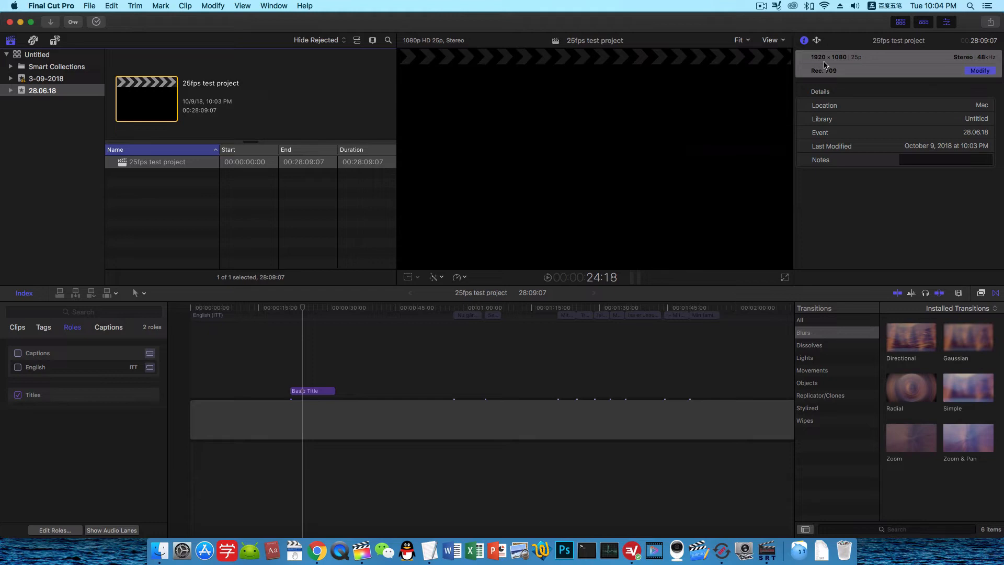
{"action": "mouse_move", "coordinate": [868, 64]}
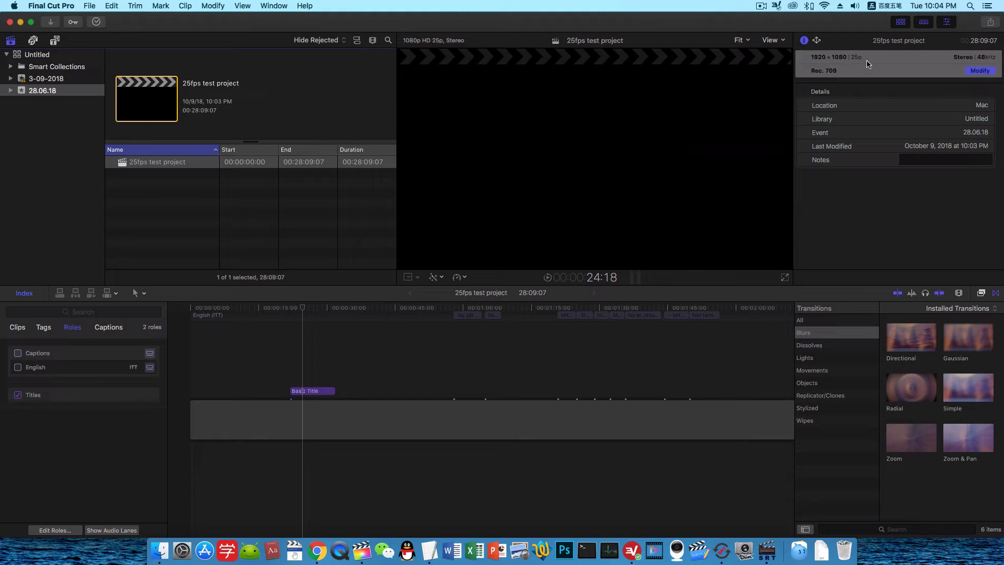
{"action": "mouse_move", "coordinate": [132, 51]}
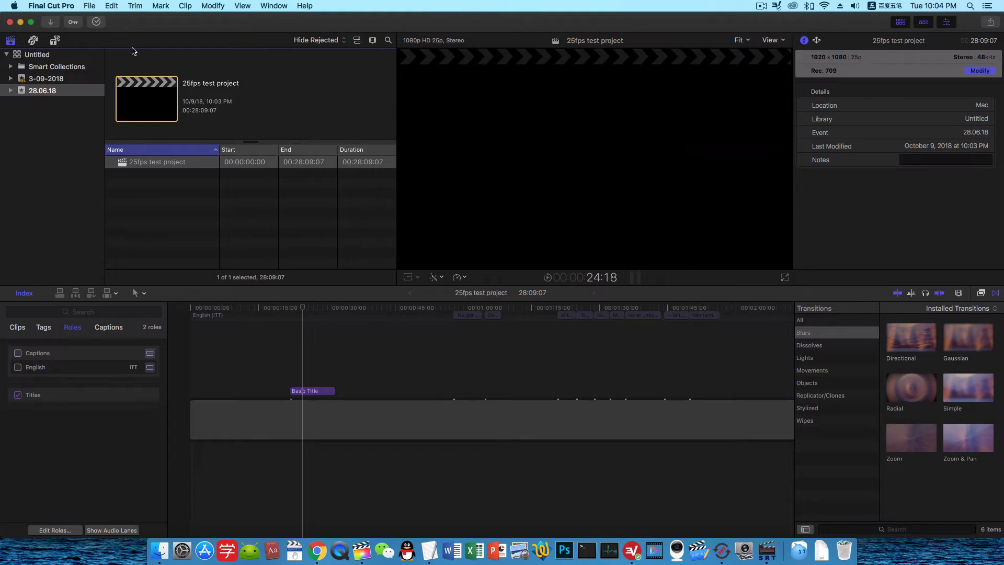
Export '25fps test project' as XML to the Desktop under its existing name.
{"action": "left_click", "coordinate": [90, 6]}
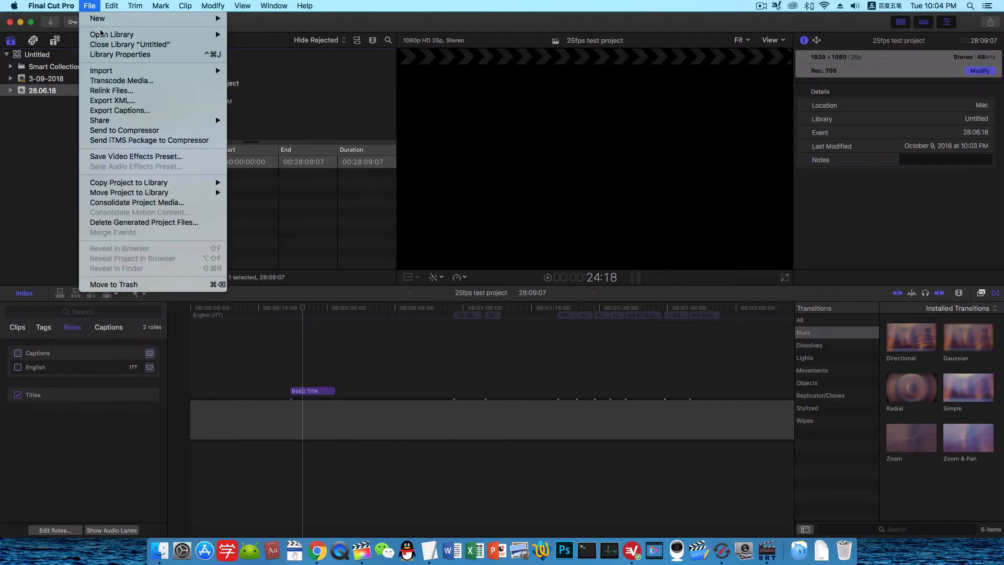
{"action": "left_click", "coordinate": [112, 101]}
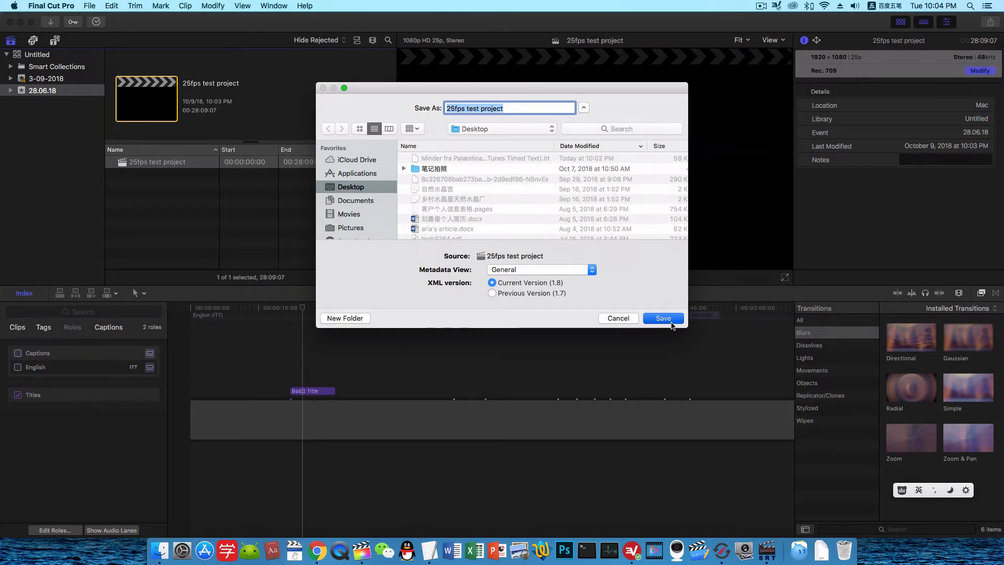
{"action": "left_click", "coordinate": [663, 319]}
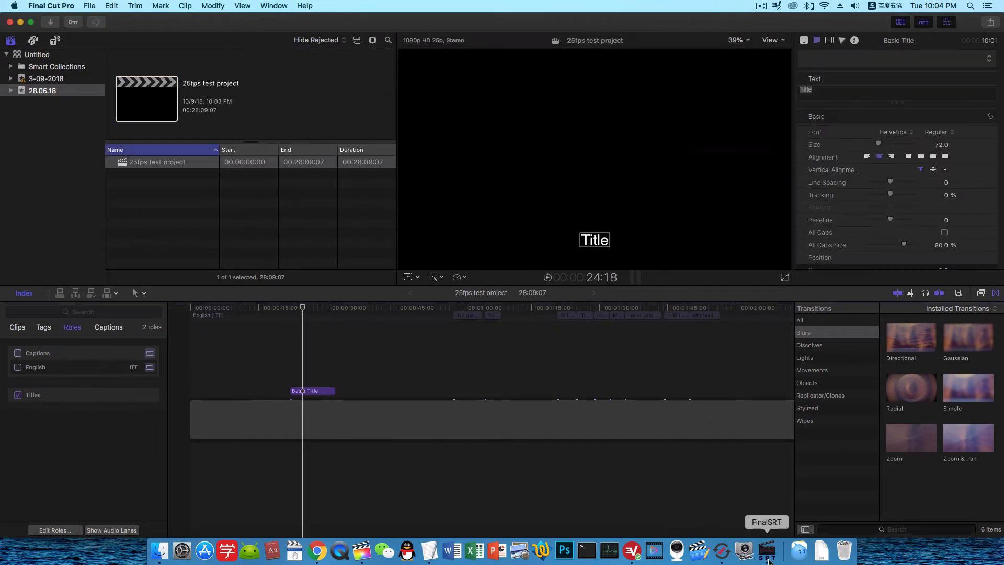
Switch to FinalSRT and save the generated subtitle XML to Downloads.
{"action": "left_click", "coordinate": [767, 550]}
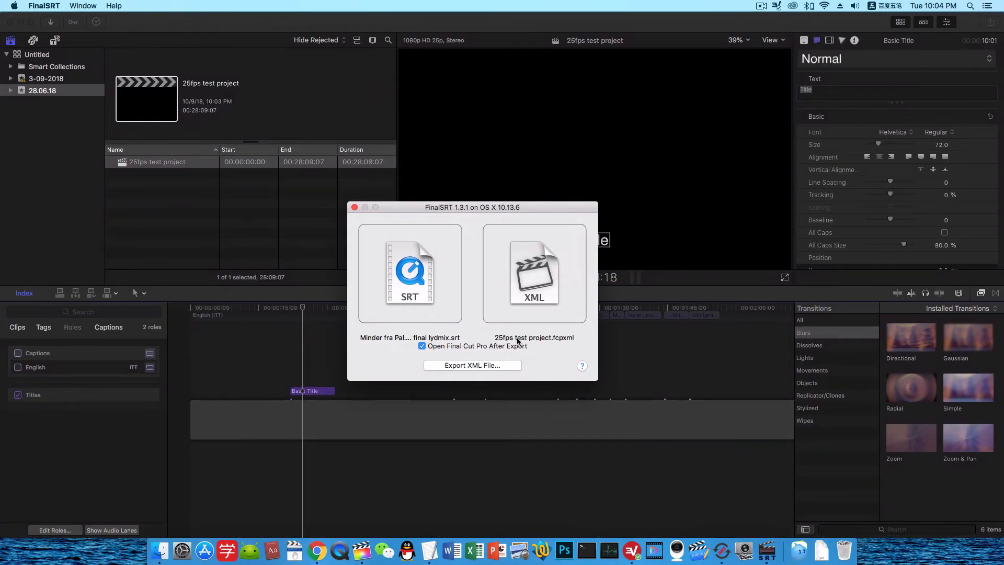
{"action": "left_click", "coordinate": [472, 365]}
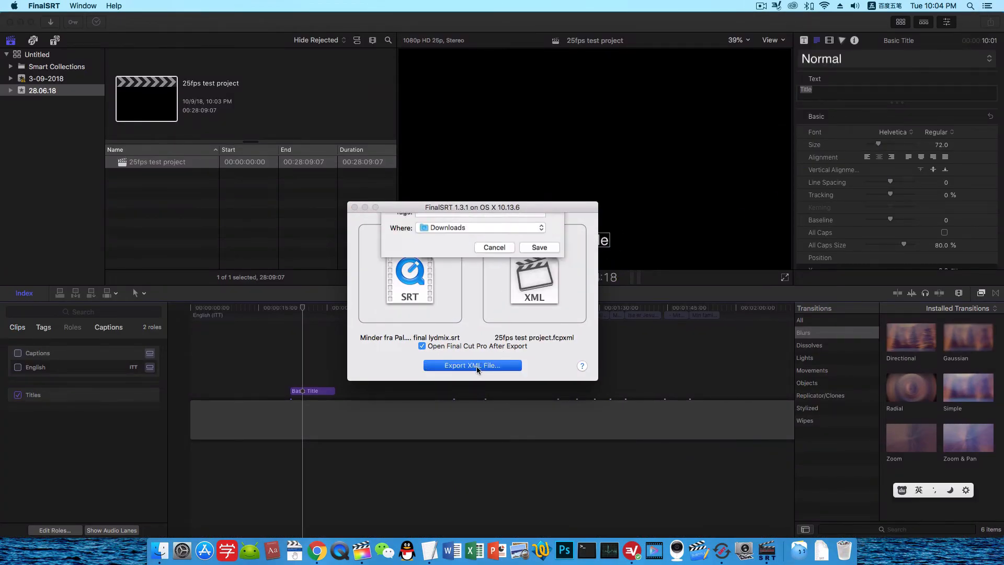
{"action": "left_click", "coordinate": [472, 366]}
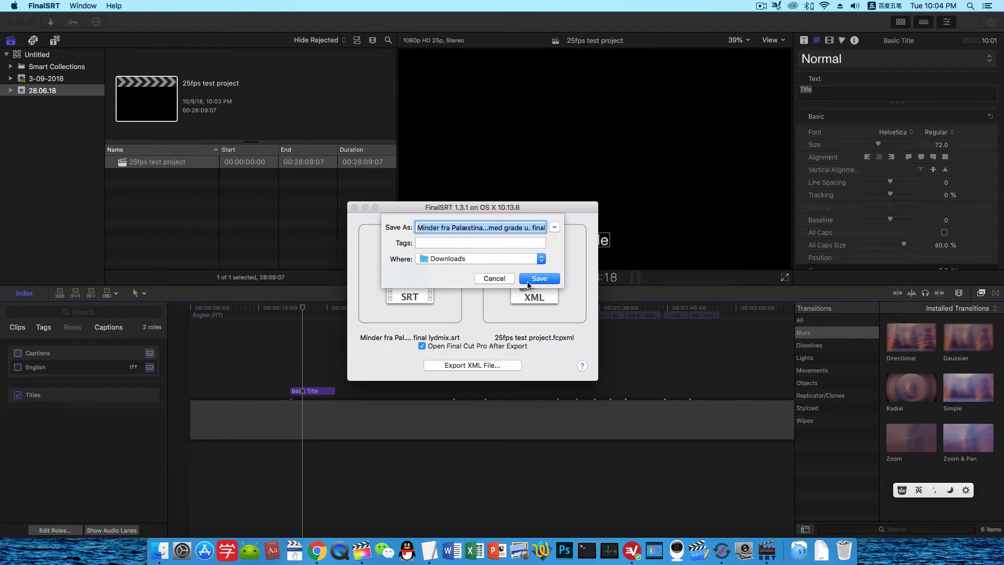
{"action": "left_click", "coordinate": [539, 277]}
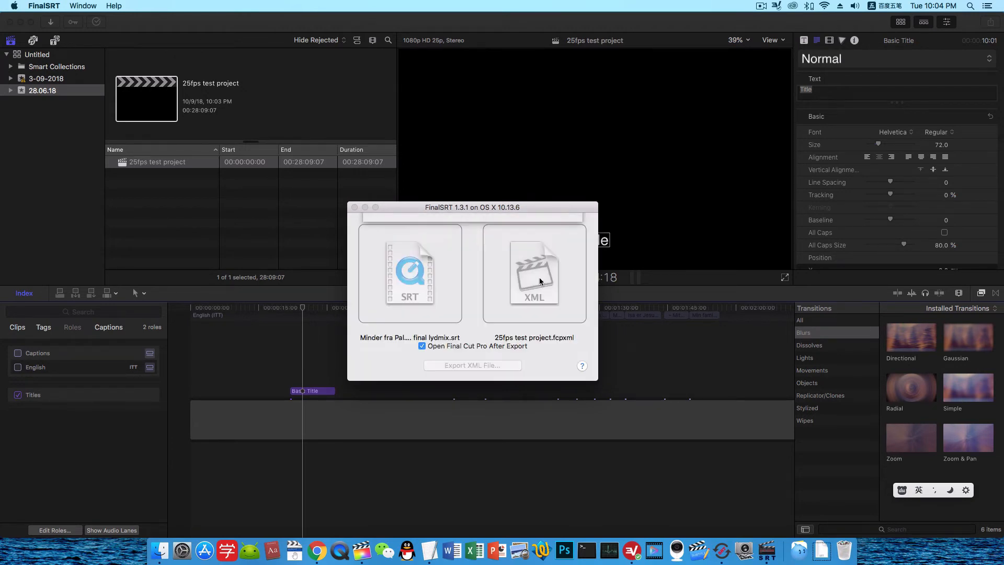
{"action": "left_click", "coordinate": [472, 365]}
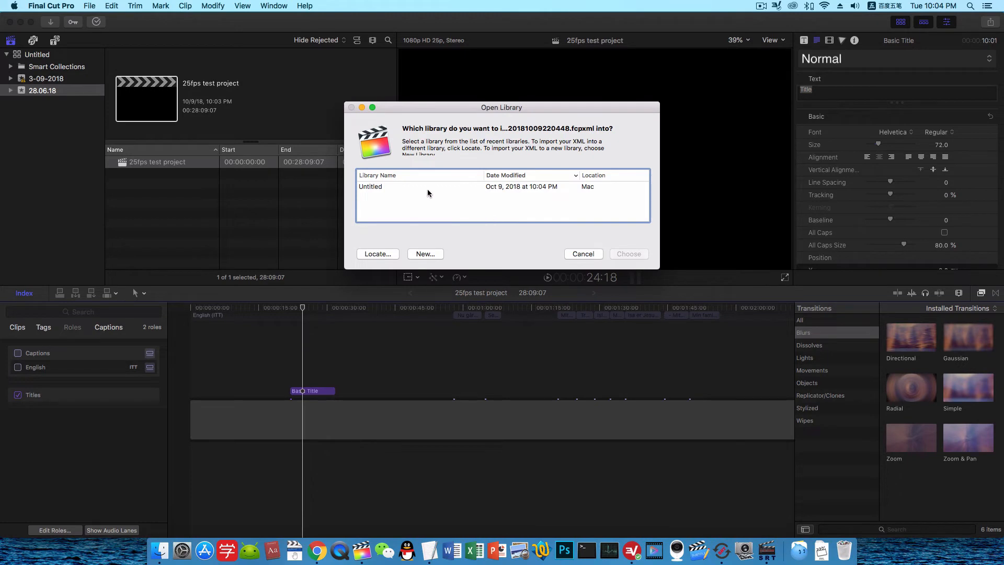
Choose the Untitled library as the destination for the generated XML.
{"action": "left_click", "coordinate": [397, 186]}
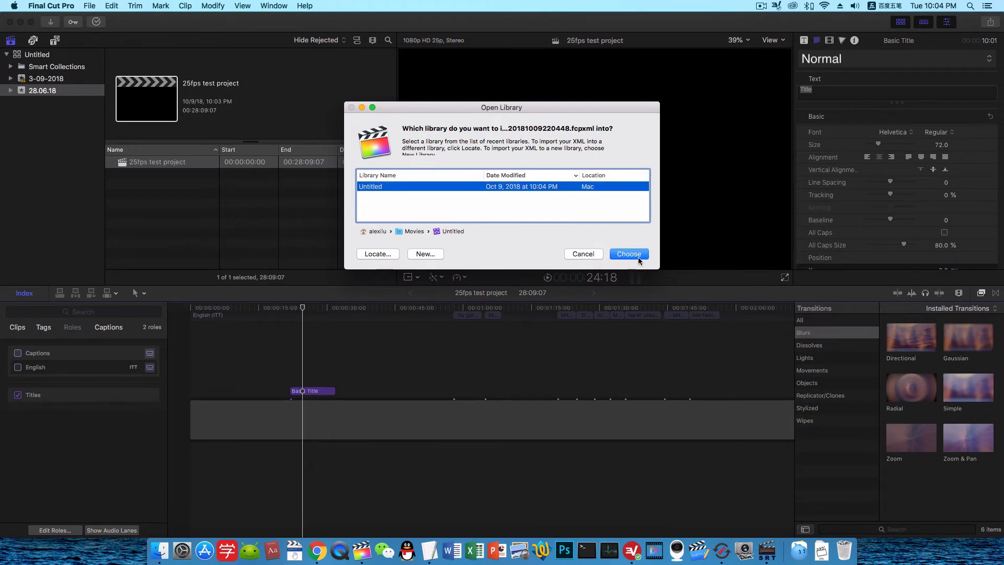
{"action": "left_click", "coordinate": [628, 254]}
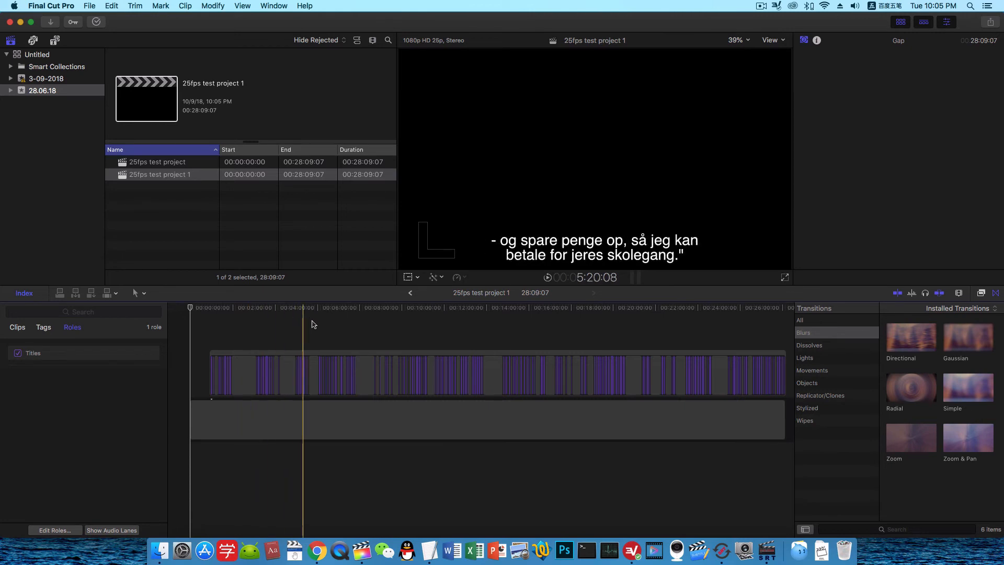
Inspect two subtitle titles, dismiss FinalSRT's Success alert, and select the Titles role.
{"action": "left_click", "coordinate": [334, 307]}
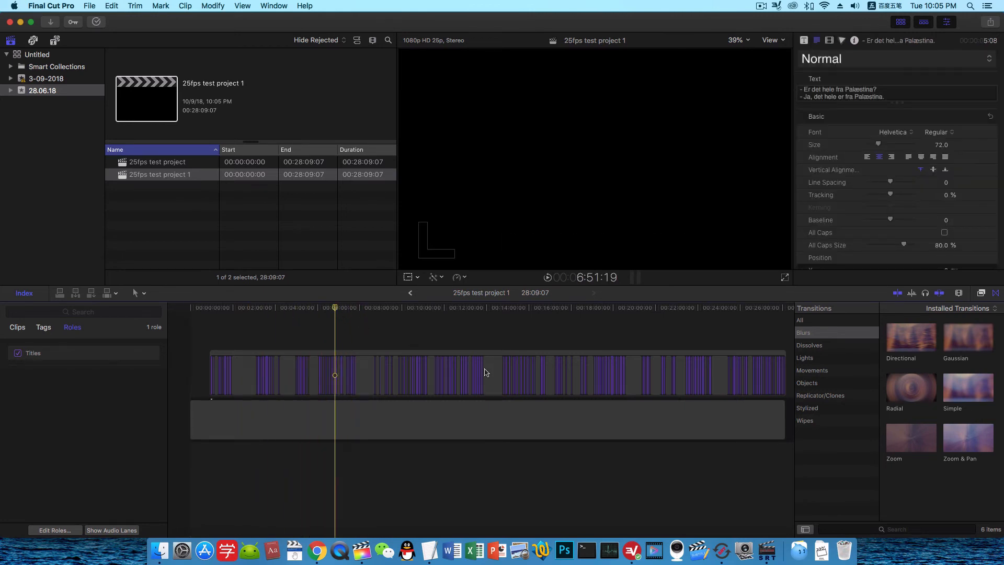
{"action": "left_click", "coordinate": [472, 365]}
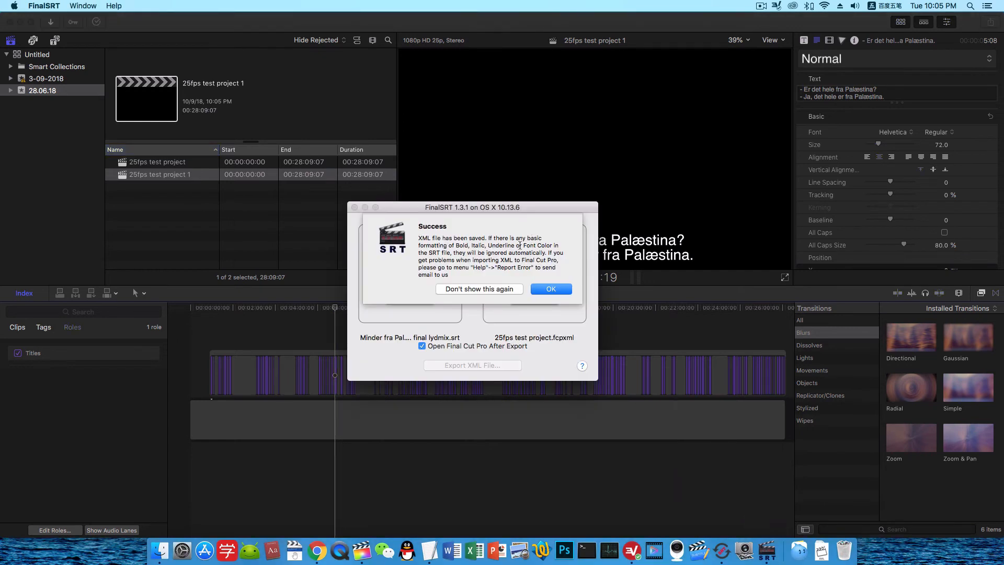
{"action": "left_click", "coordinate": [550, 289]}
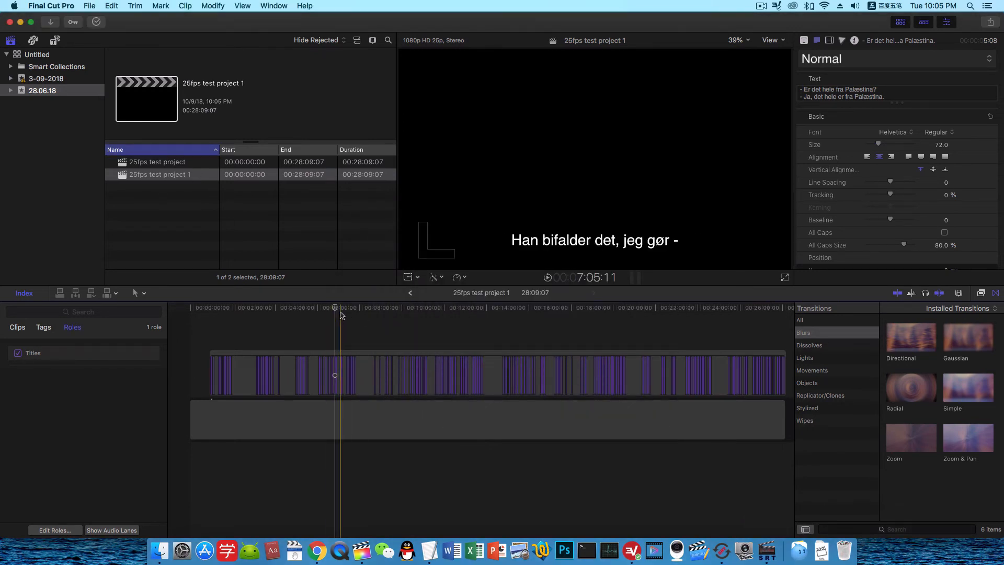
{"action": "left_click", "coordinate": [409, 308]}
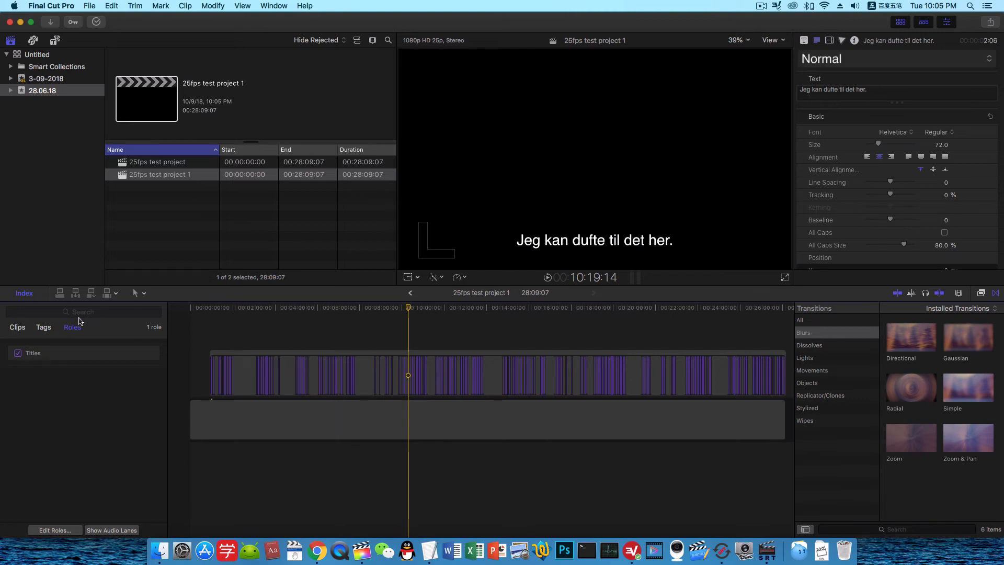
{"action": "mouse_move", "coordinate": [186, 341]}
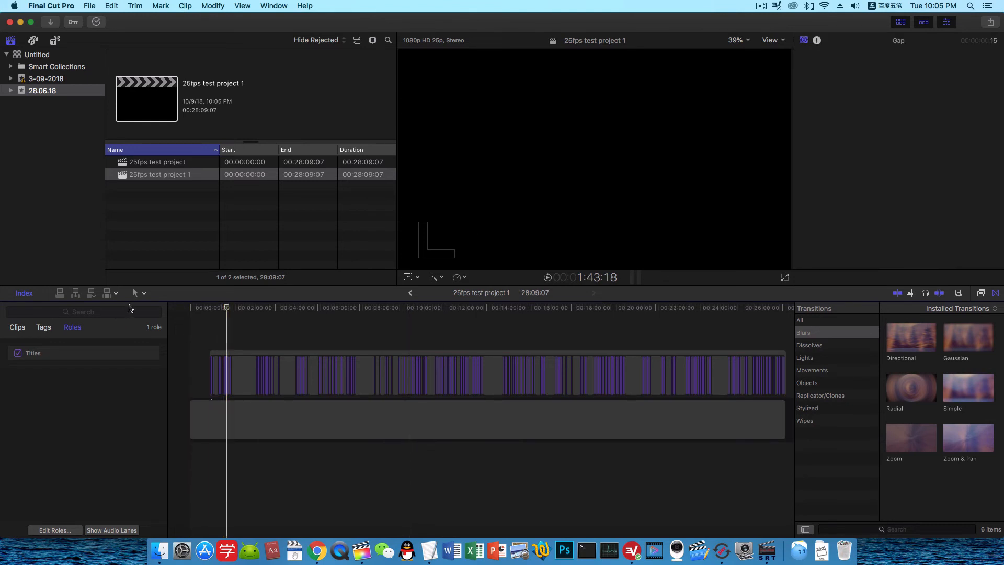
{"action": "mouse_move", "coordinate": [48, 326]}
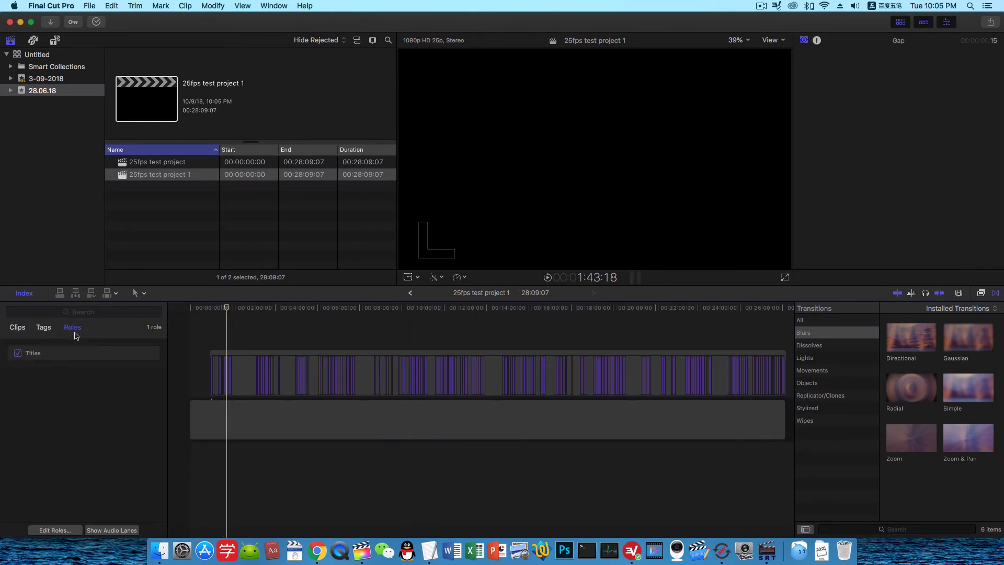
{"action": "left_click", "coordinate": [32, 353]}
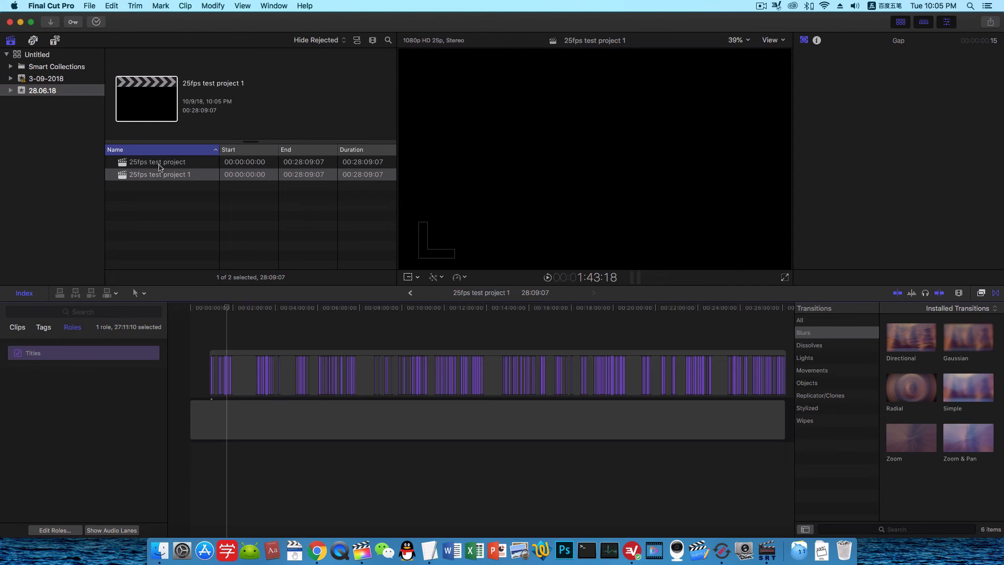
Open the original 25fps test project and inspect its 'Mit navn' caption.
{"action": "left_click", "coordinate": [157, 161]}
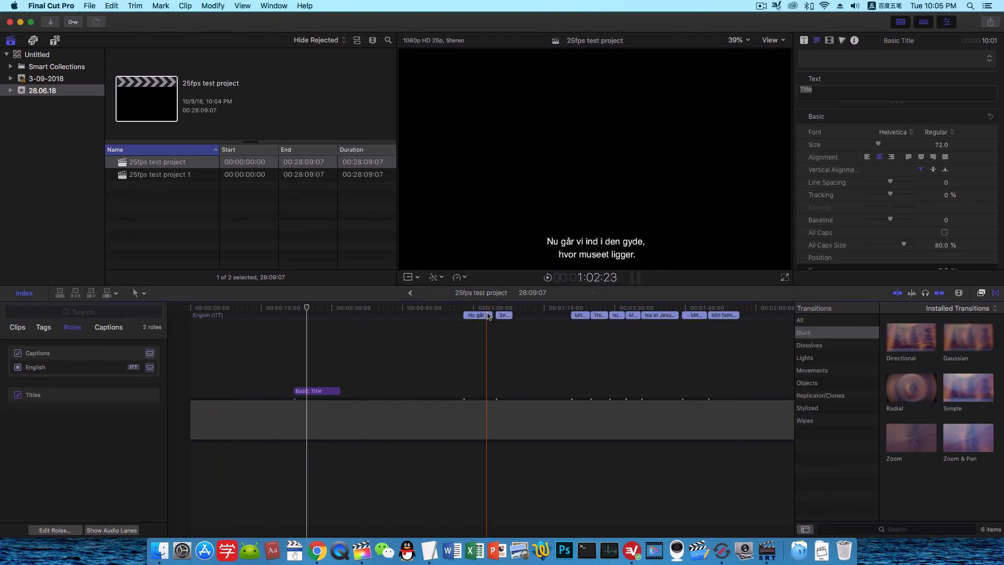
{"action": "left_click", "coordinate": [584, 312]}
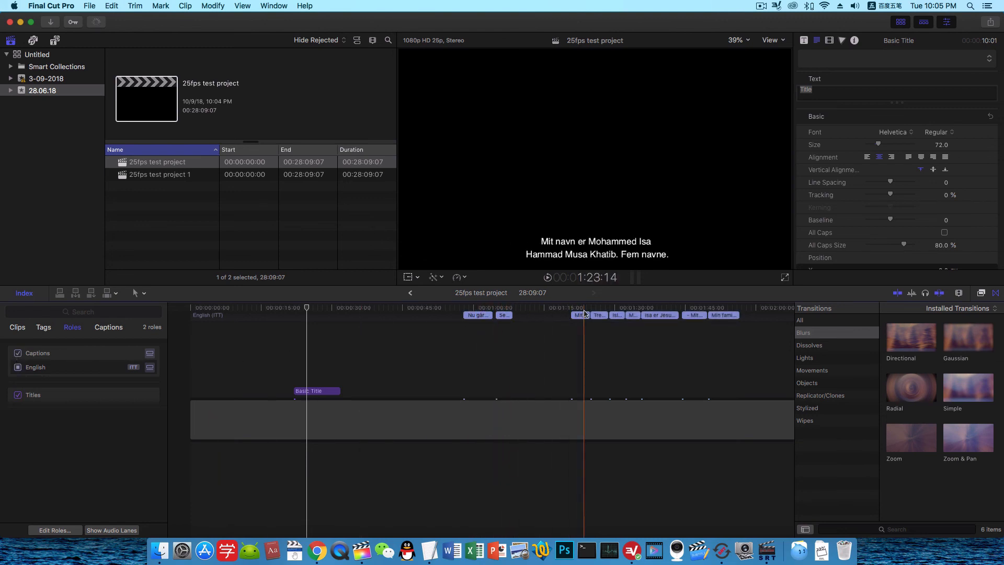
{"action": "left_click", "coordinate": [579, 315]}
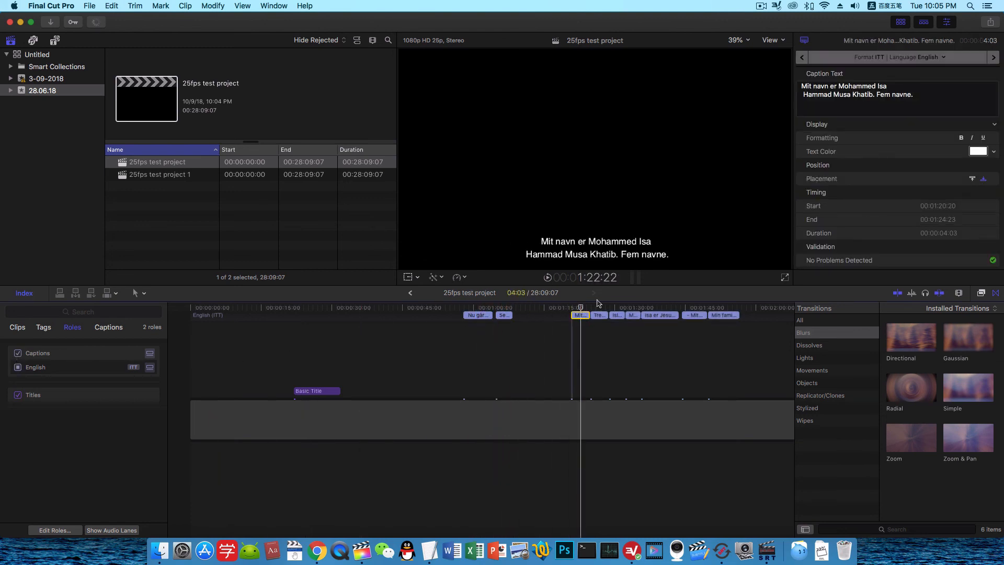